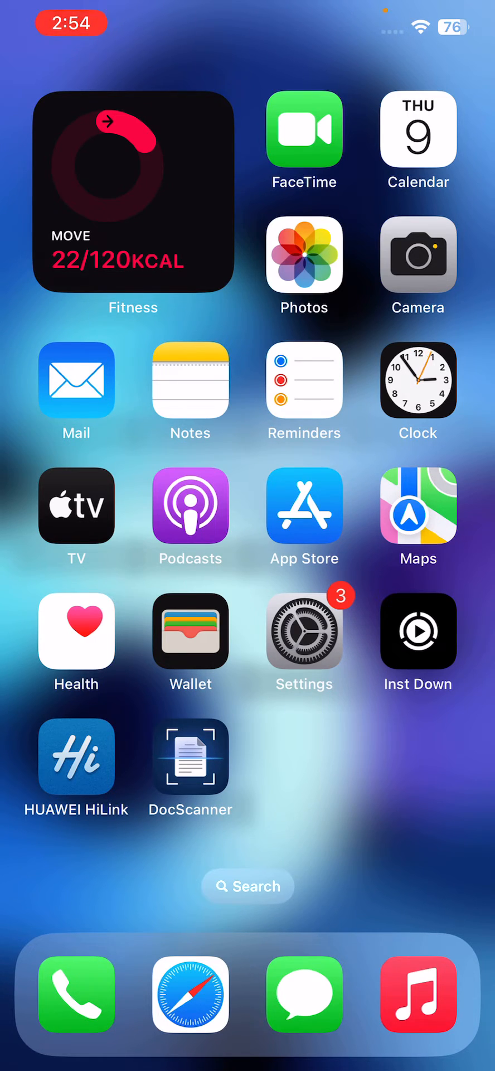
Swipe through the home screen pages before holding the buttons for the power-off screen
scroll("left", 3)
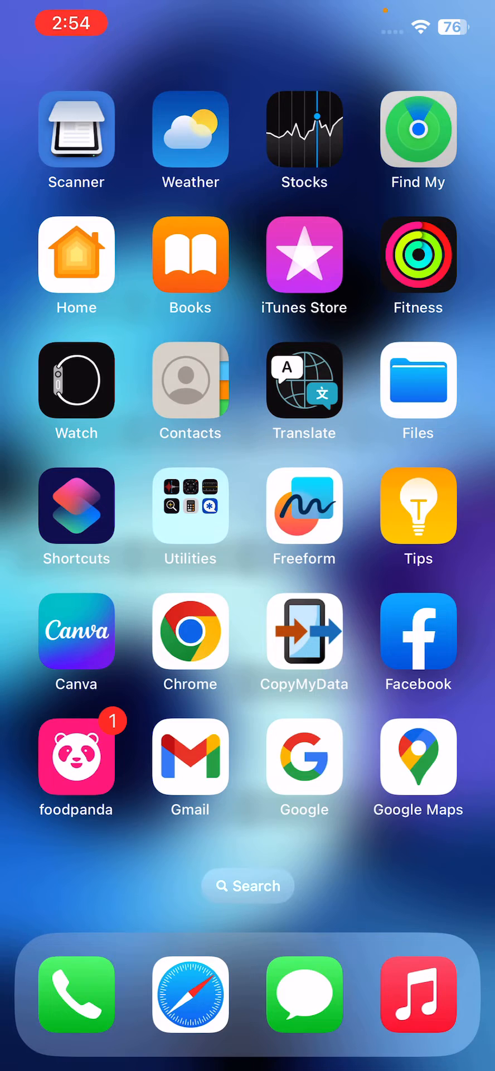
scroll("left", 3)
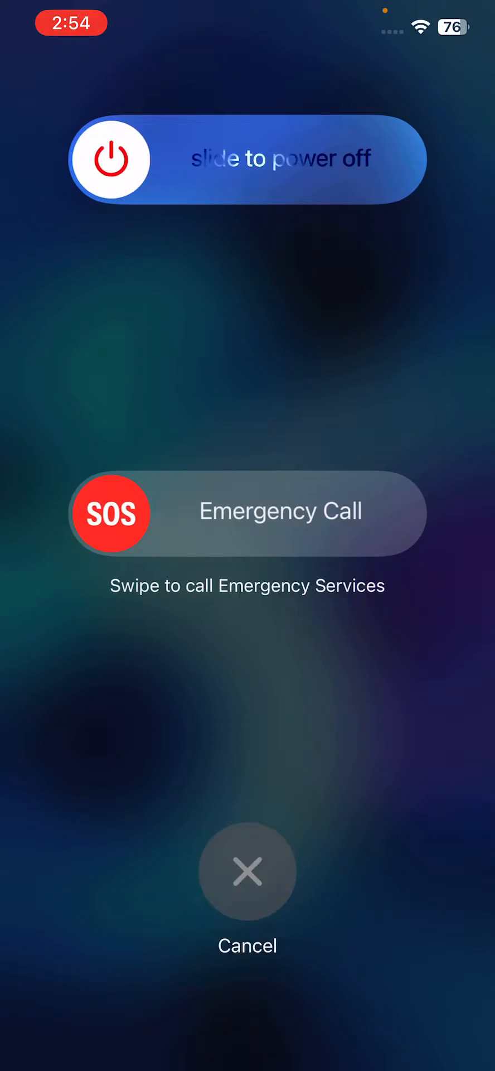
Cancel the slide to power off screen and return to the home screen
left_click(248, 870)
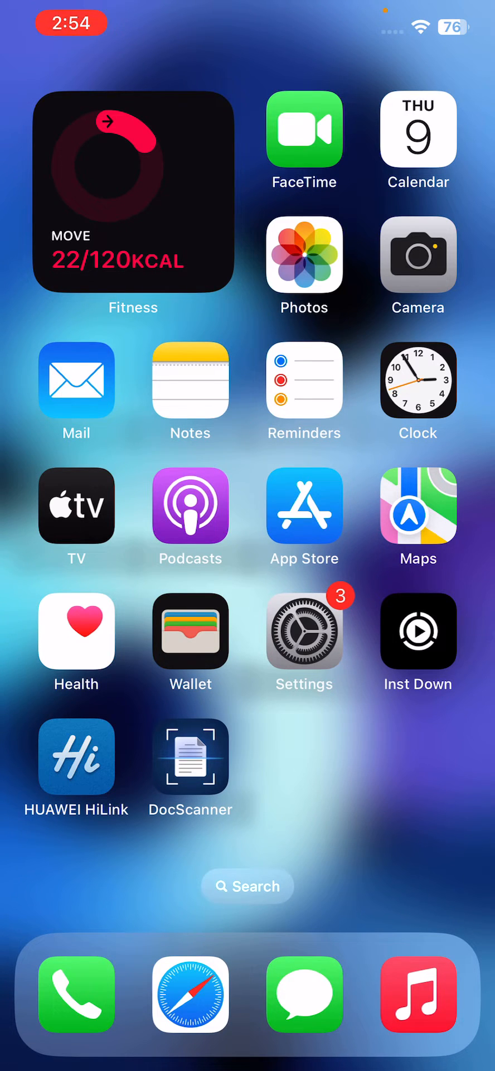
Switch on Reduce Motion under Accessibility > Motion, then return home
left_click(305, 630)
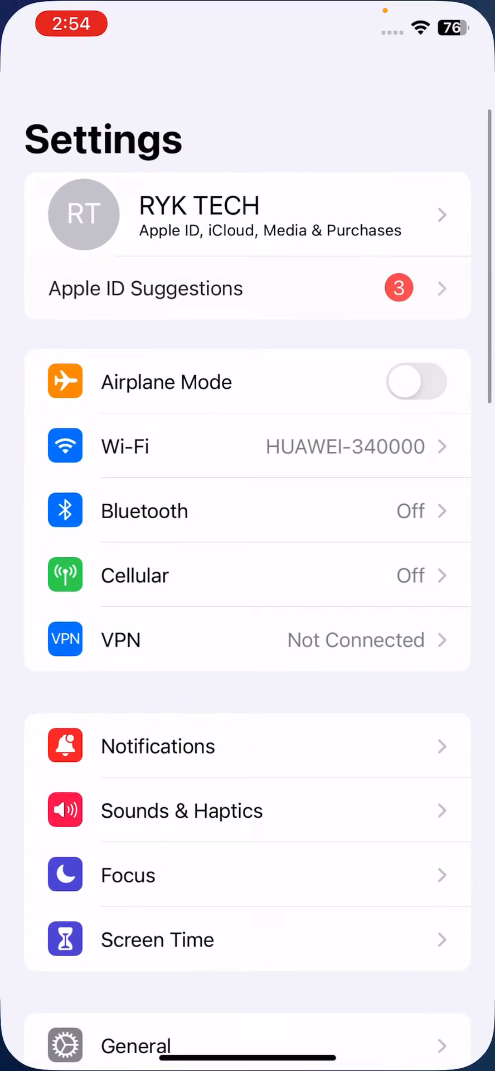
scroll("down", 3)
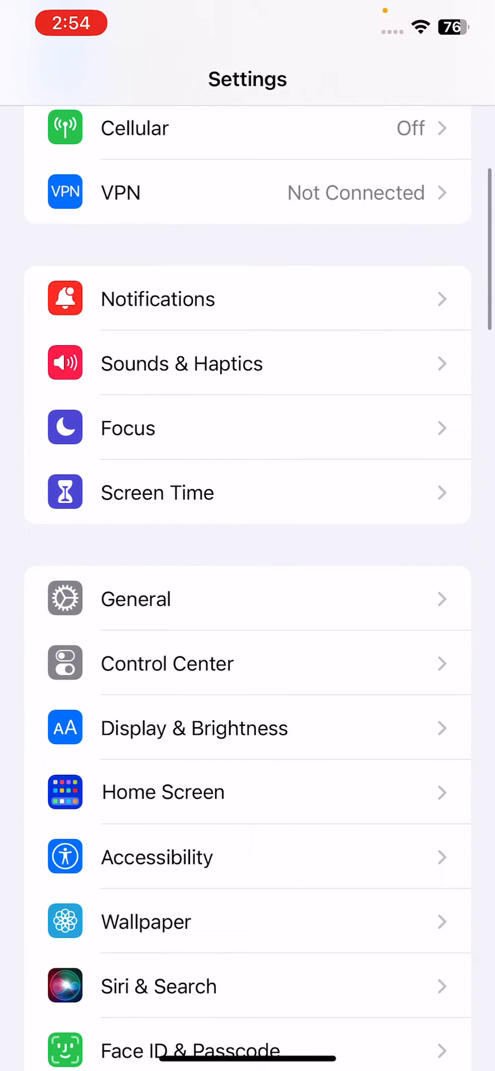
left_click(156, 857)
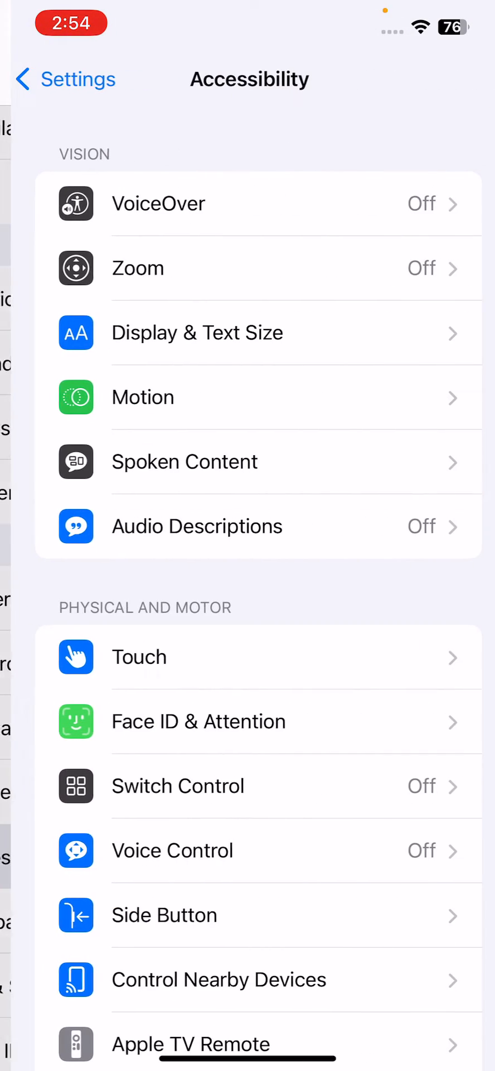
left_click(143, 397)
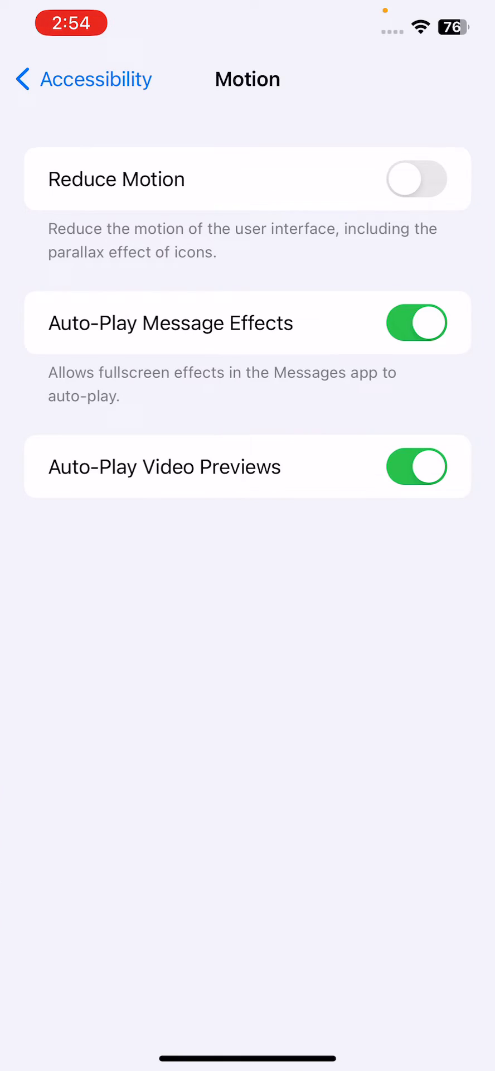
left_click(416, 179)
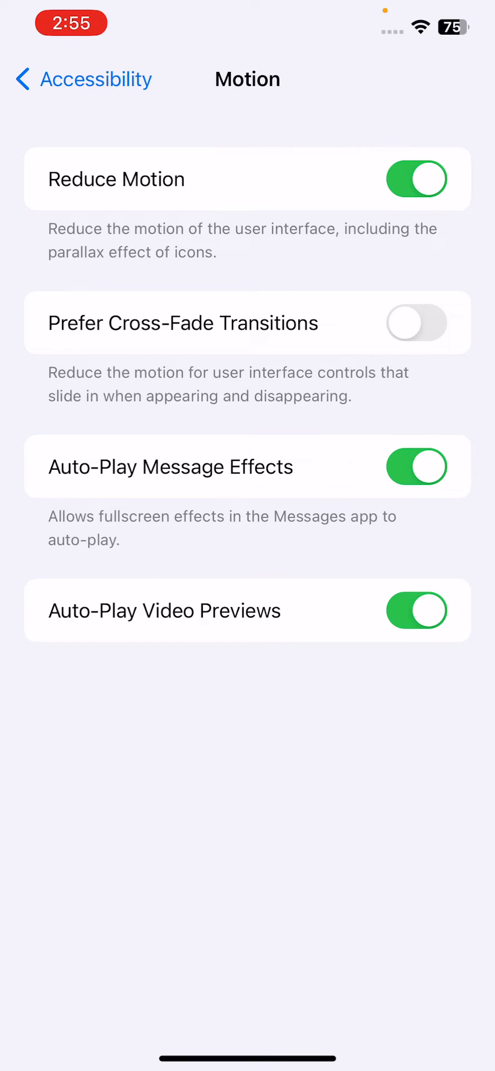
left_click(417, 179)
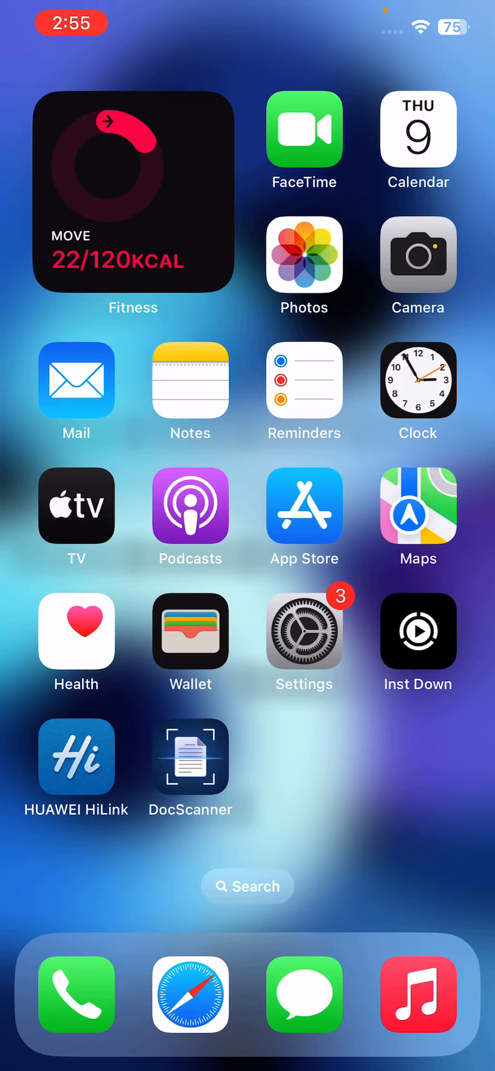
Clear Safari's history and website data from its settings and confirm Clear History and Data
left_click(305, 632)
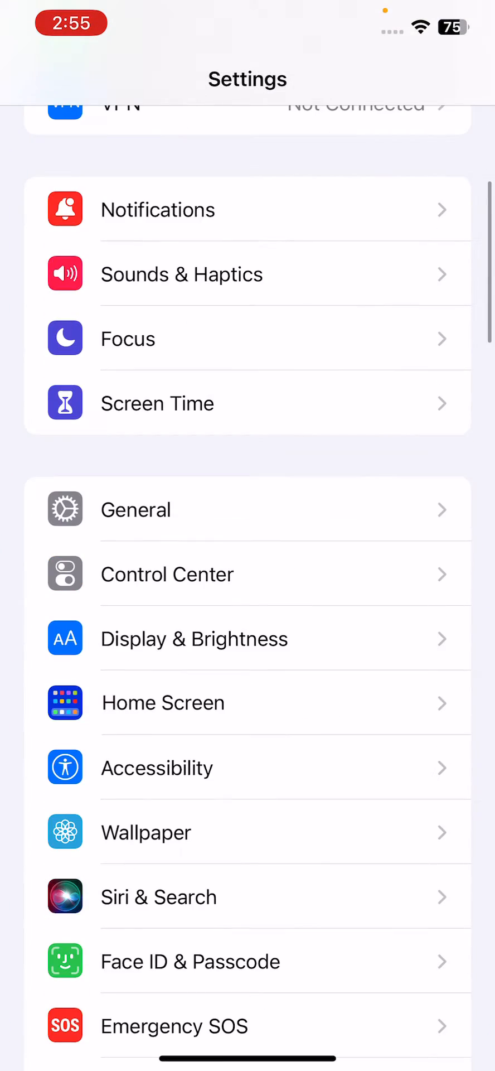
scroll("down", 3)
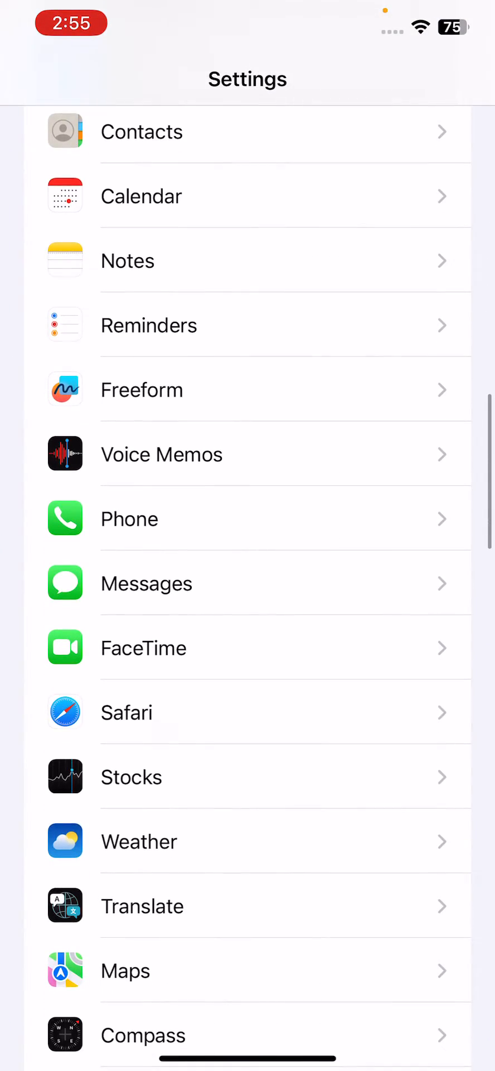
left_click(126, 713)
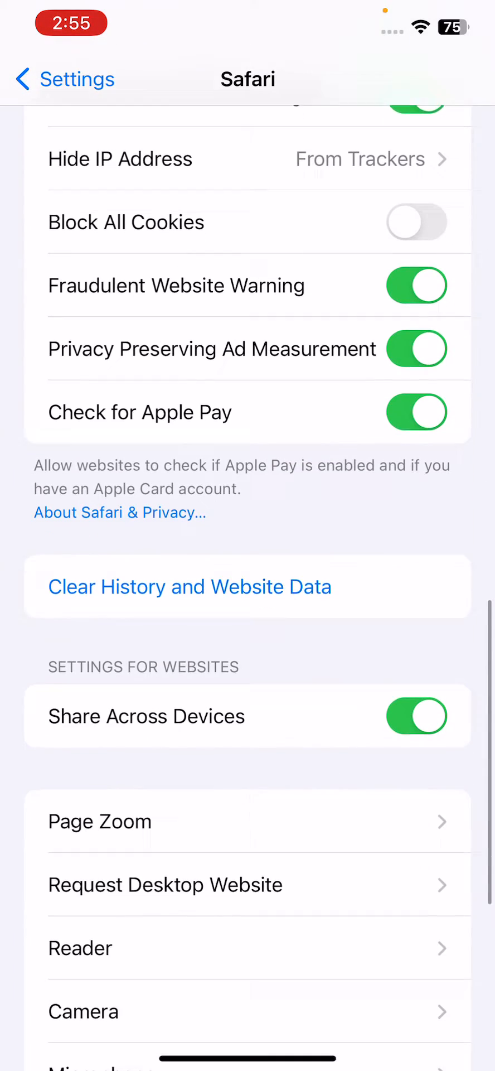
left_click(190, 586)
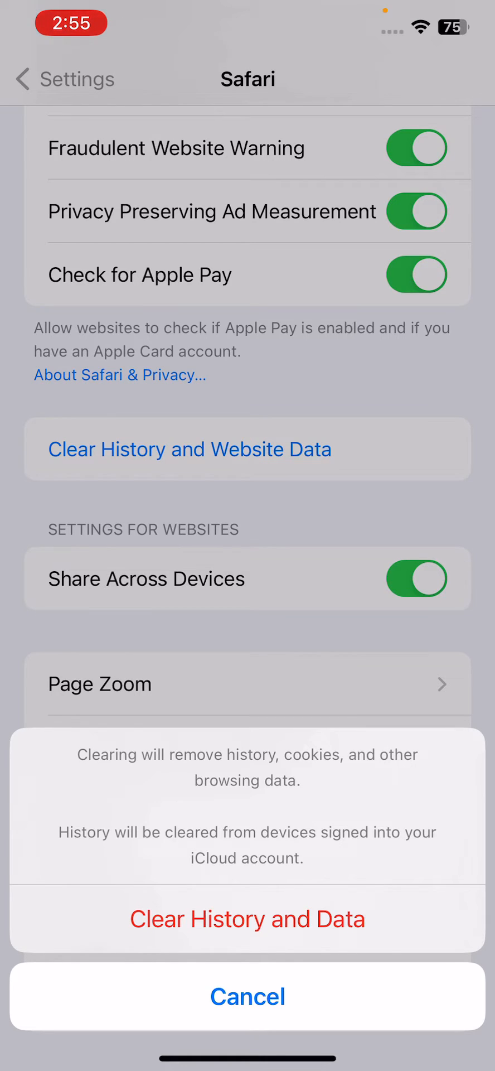
left_click(247, 919)
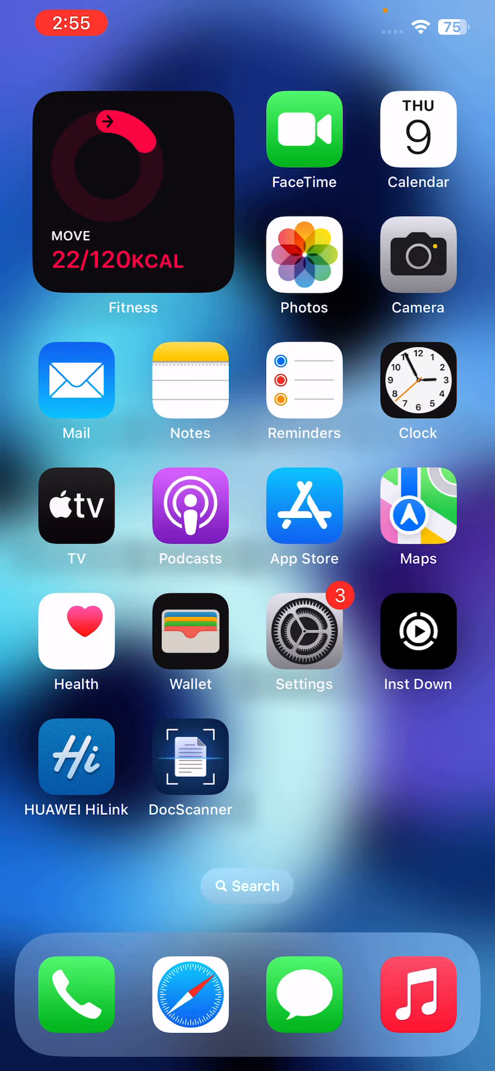
Reach Reset All Settings under General > Transfer or Reset iPhone and show its confirmation prompt
left_click(304, 629)
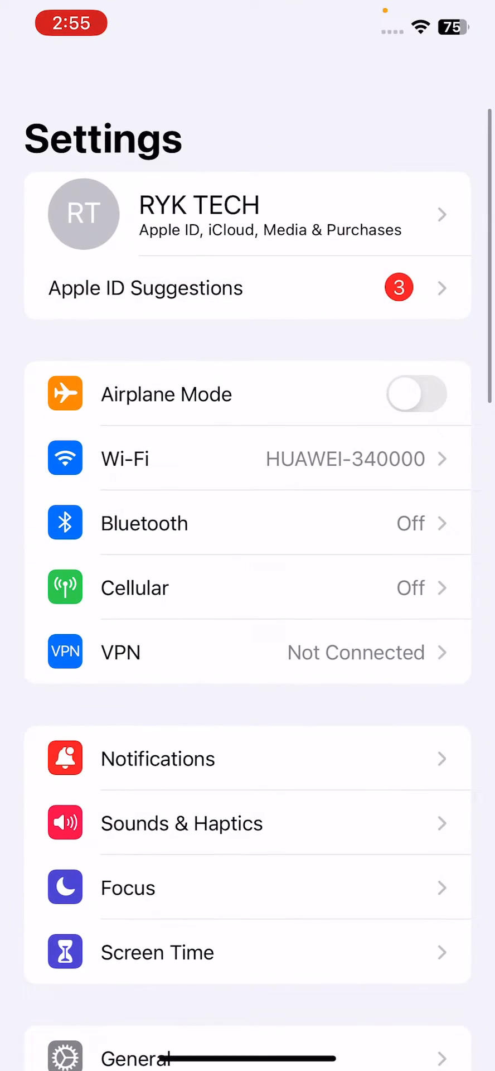
left_click(136, 1058)
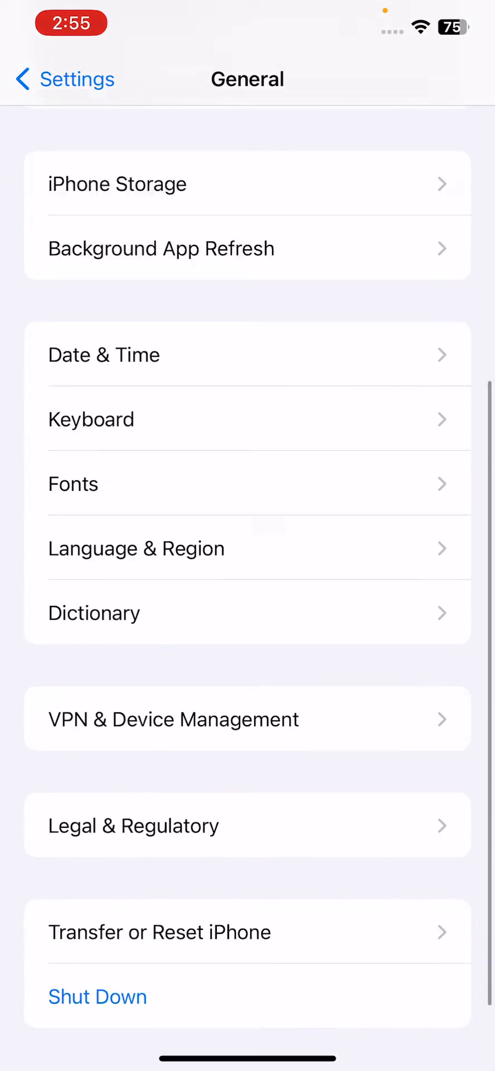
left_click(159, 932)
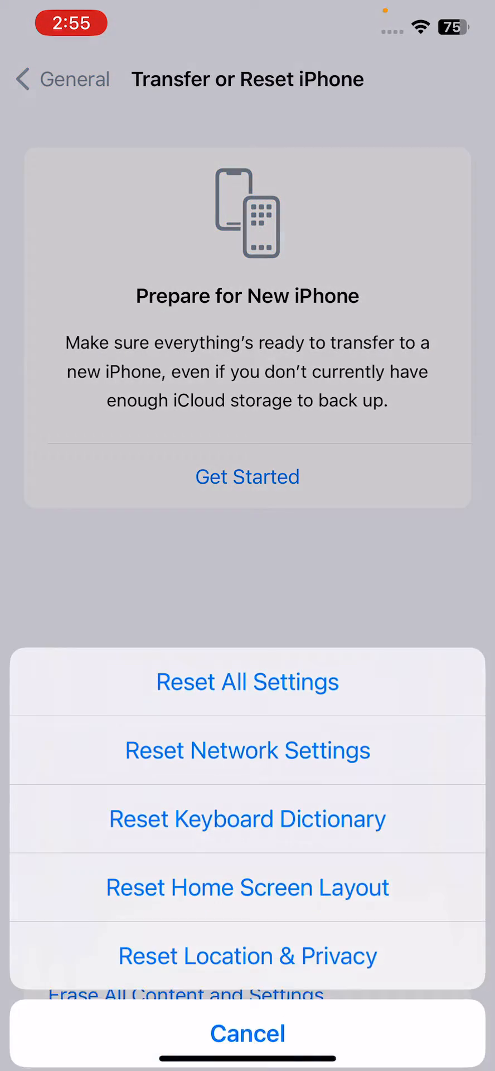
left_click(247, 680)
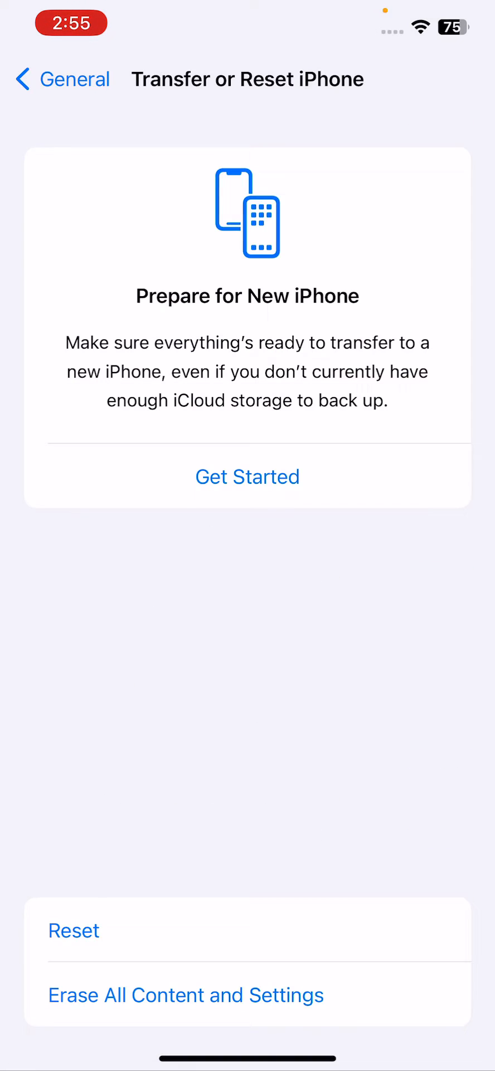
left_click(73, 929)
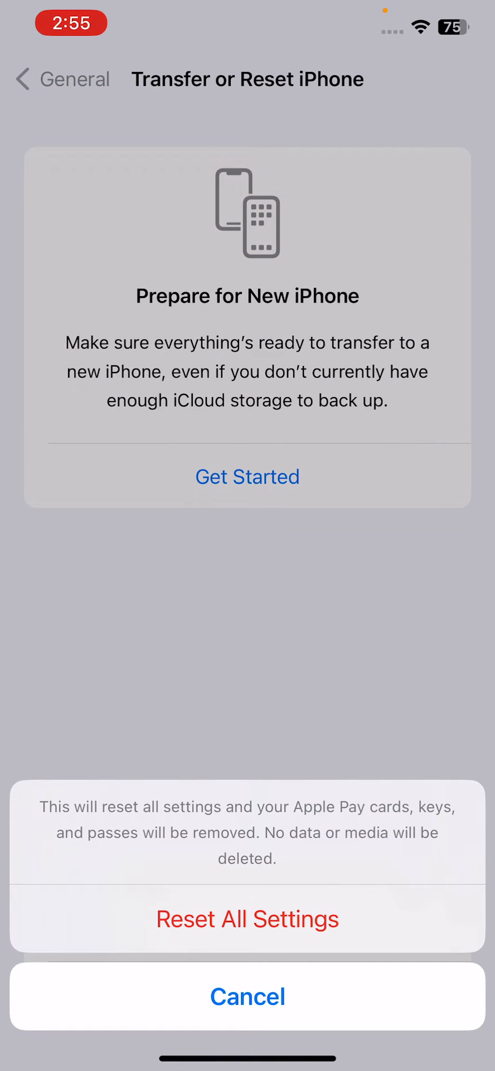